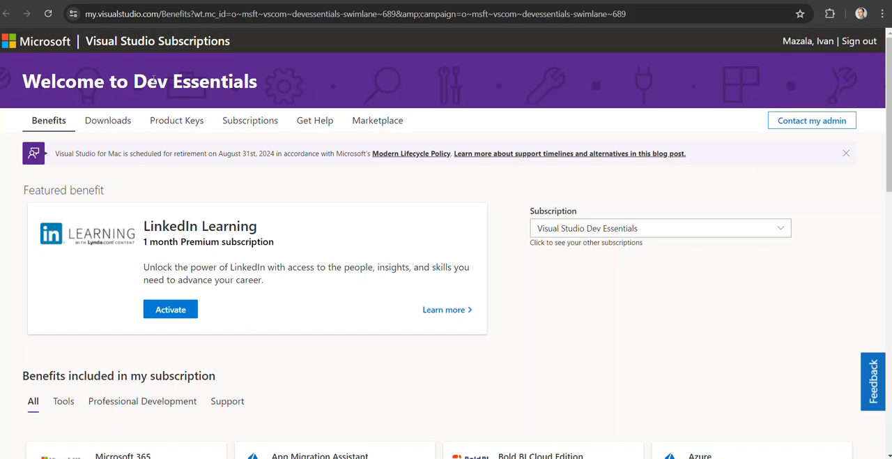
pyautogui.moveTo(141, 72)
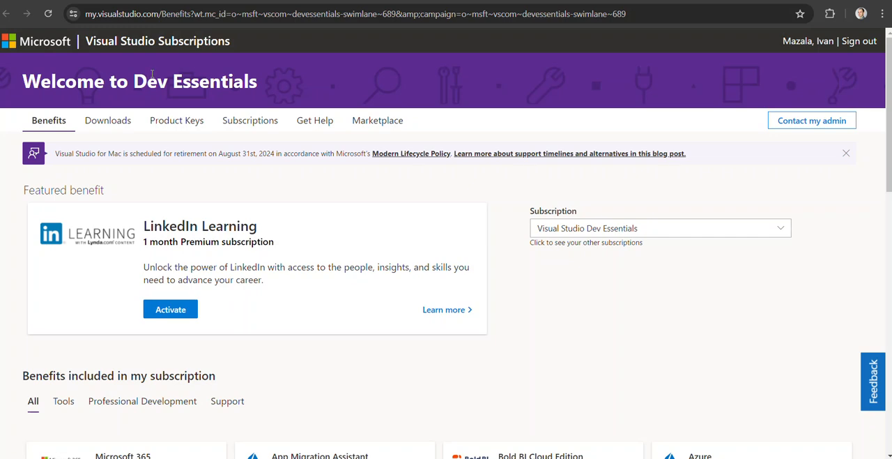
pyautogui.moveTo(134, 82)
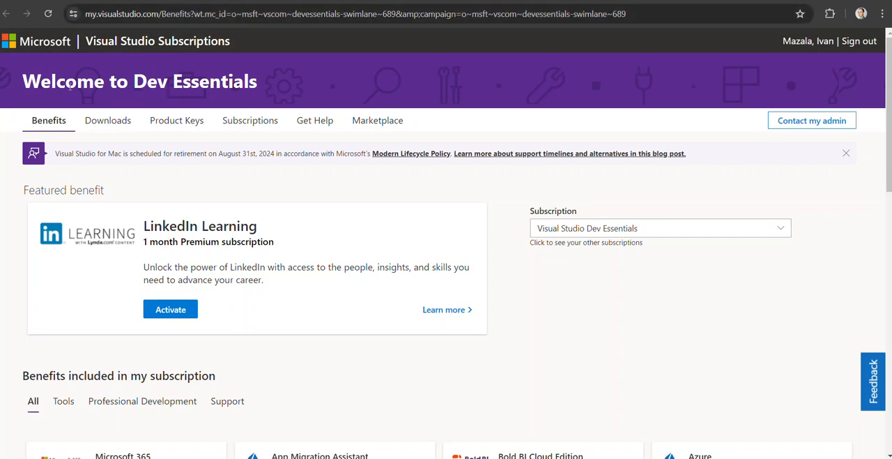
pyautogui.moveTo(92, 87)
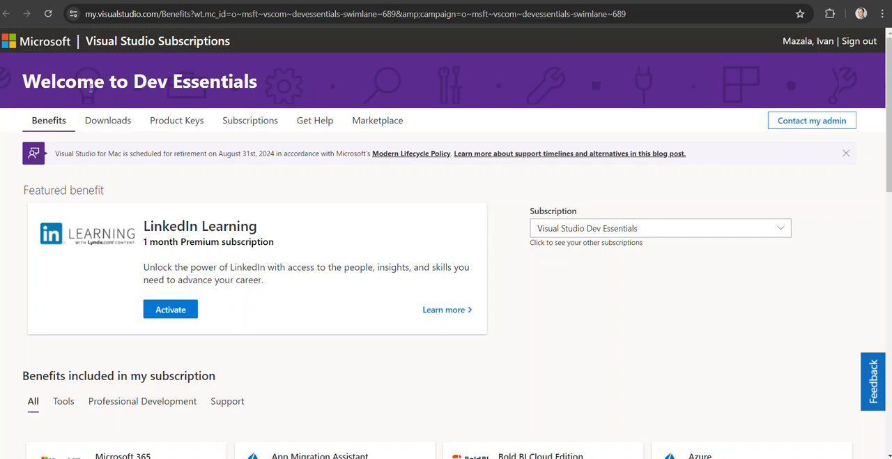
pyautogui.moveTo(112, 104)
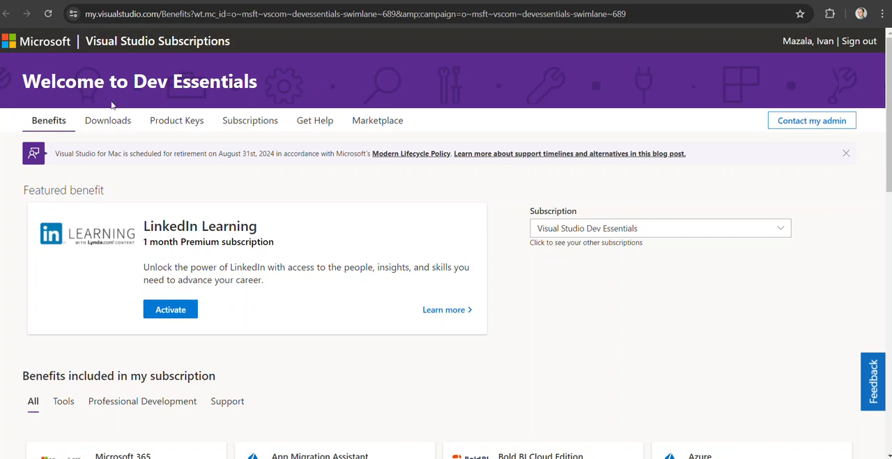
pyautogui.moveTo(53, 127)
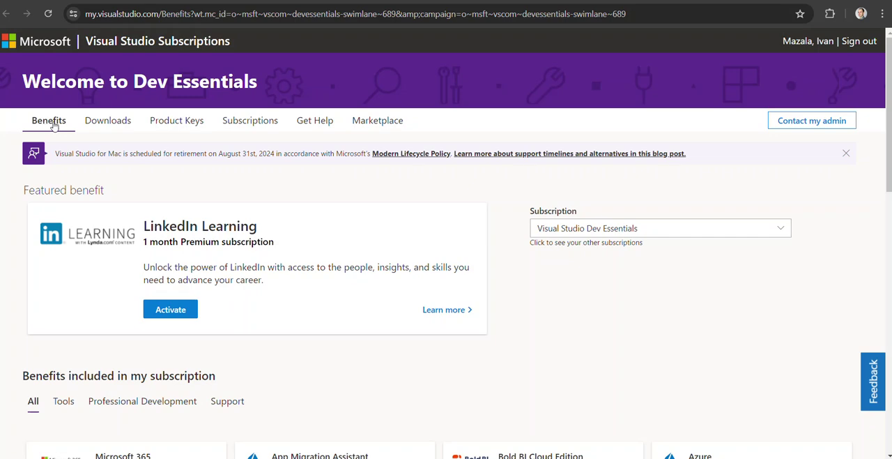
# - Scroll down to the included benefits grid showing Microsoft 365, Azure, Azure DevOps and Visual Studio Community
pyautogui.scroll(-3)
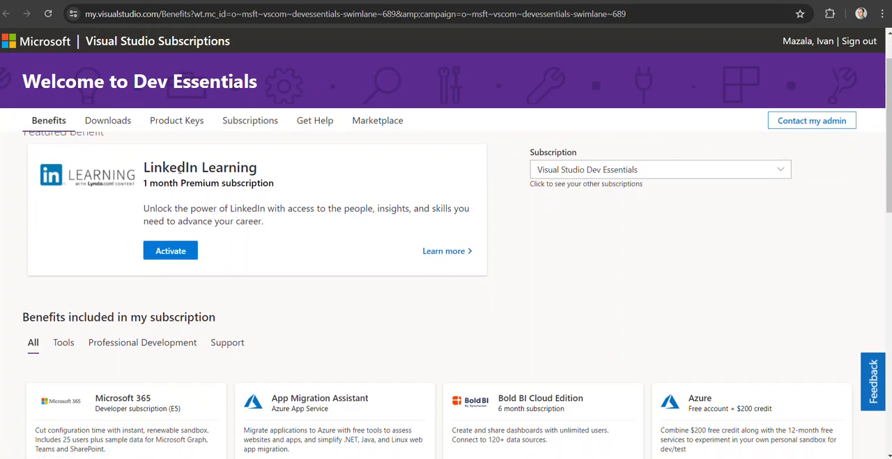
pyautogui.moveTo(187, 203)
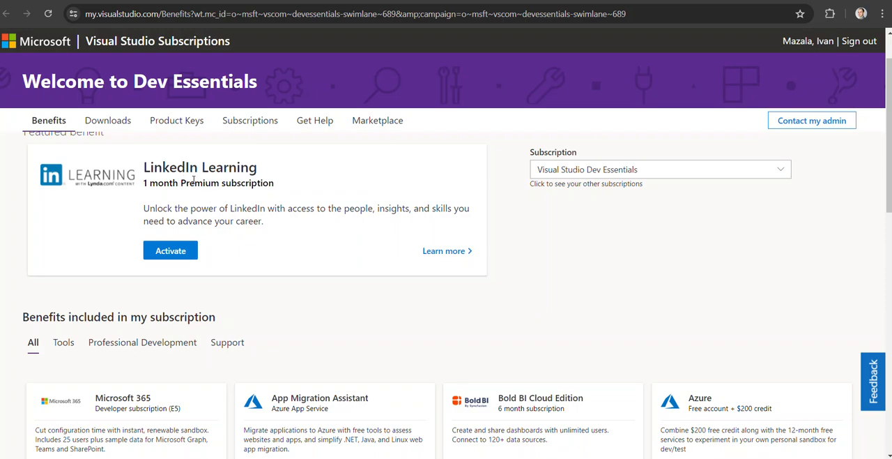
pyautogui.moveTo(120, 174)
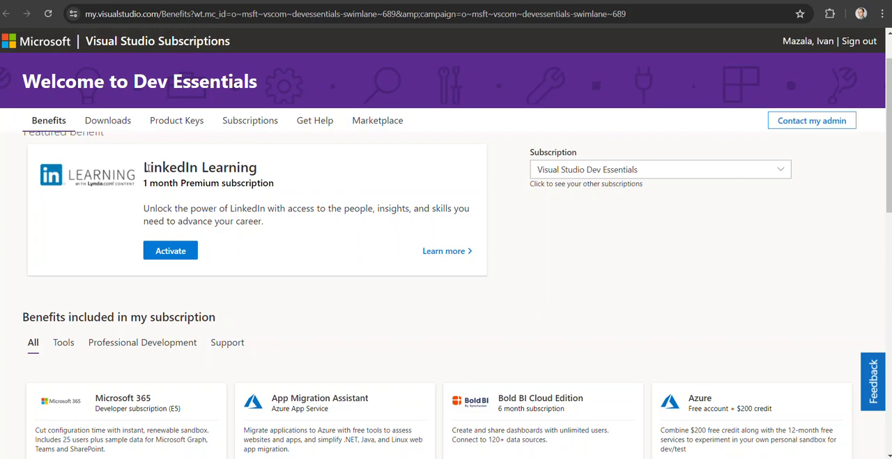
pyautogui.scroll(-3)
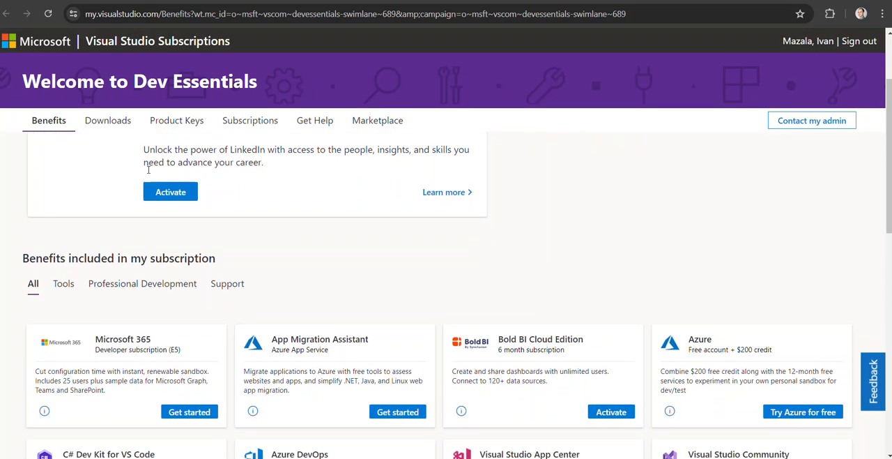
pyautogui.scroll(-3)
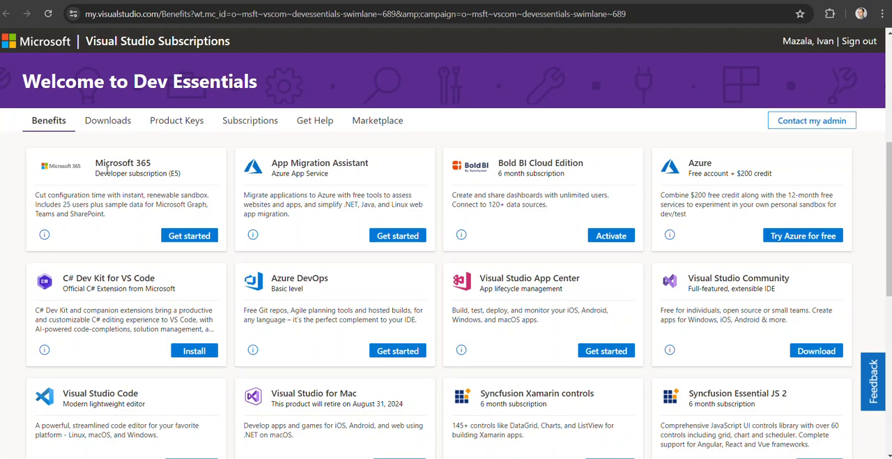
pyautogui.moveTo(185, 178)
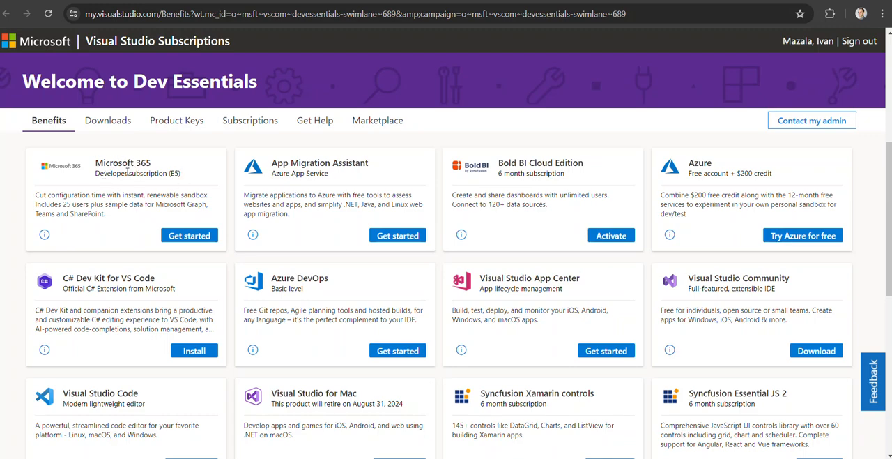
pyautogui.moveTo(83, 194)
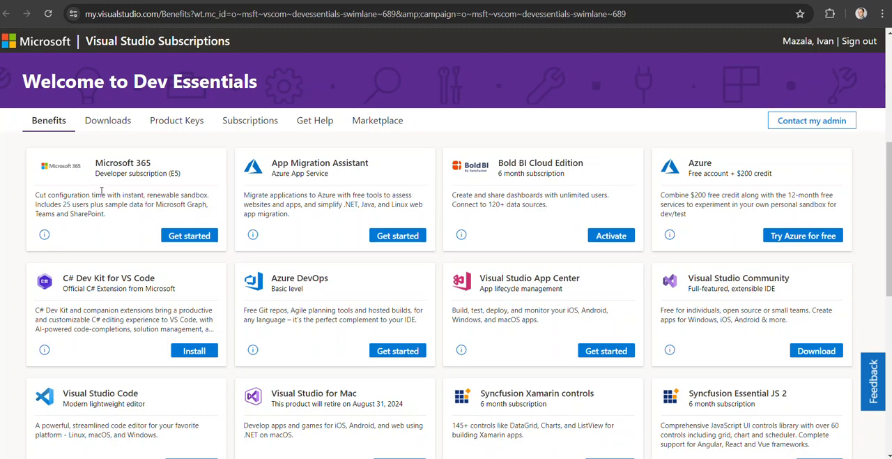
pyautogui.moveTo(202, 186)
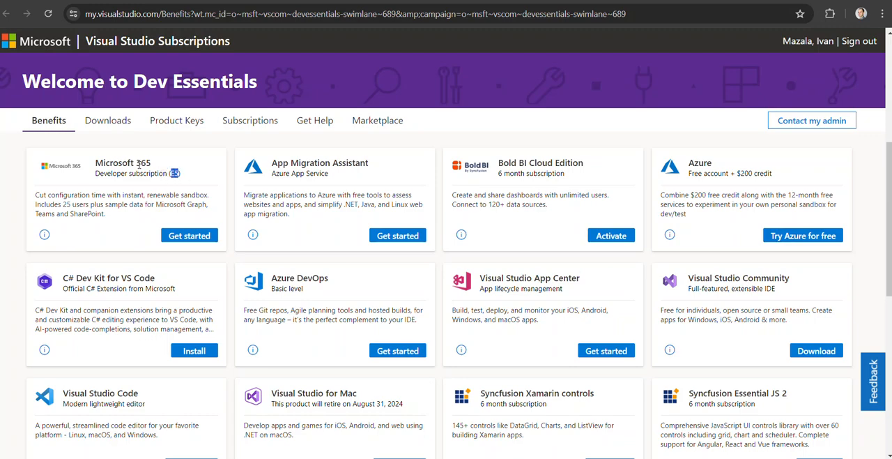
pyautogui.moveTo(182, 181)
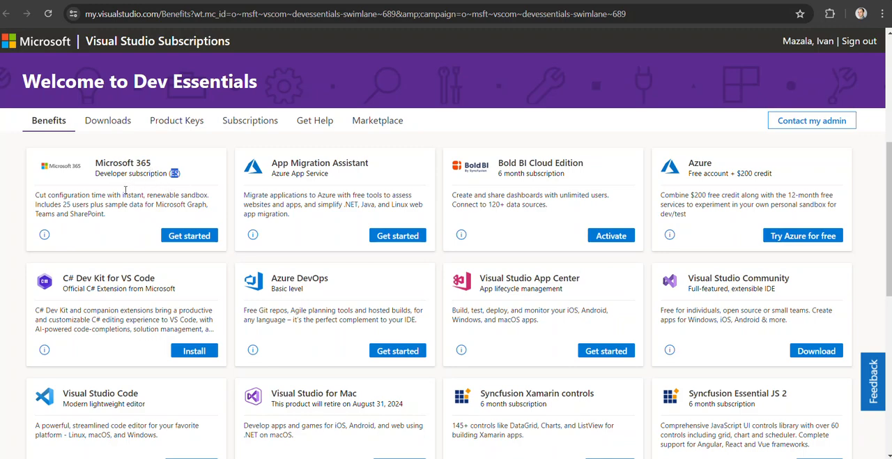
pyautogui.moveTo(117, 189)
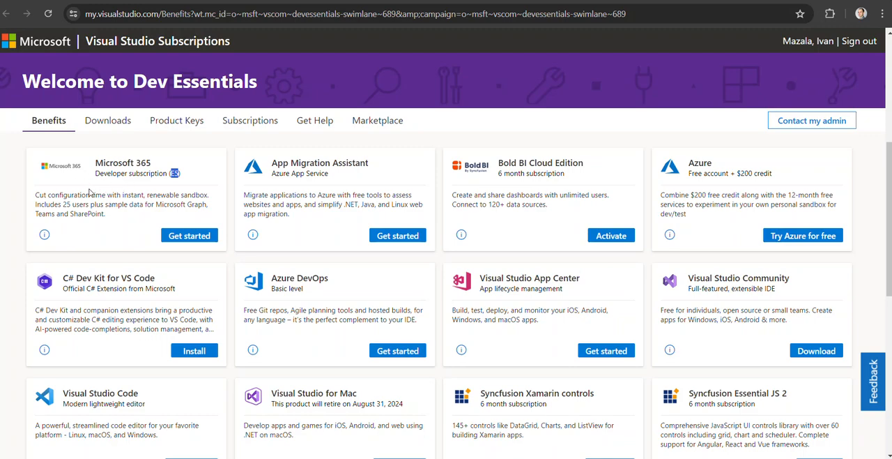
pyautogui.moveTo(321, 183)
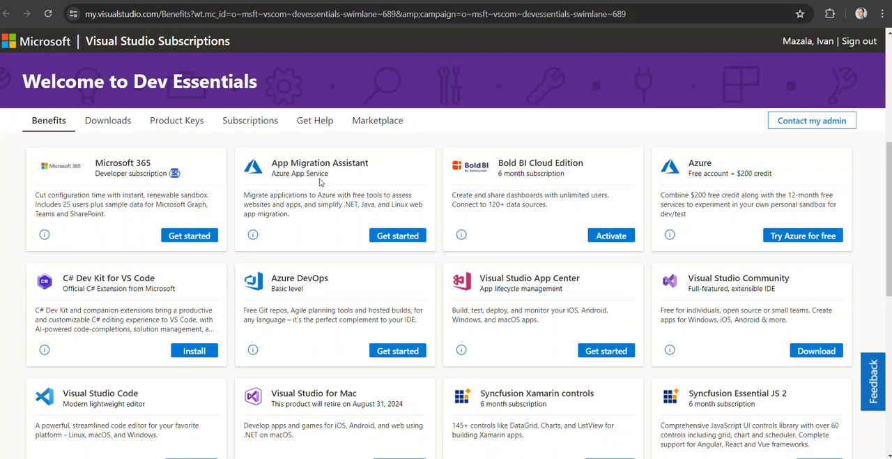
pyautogui.moveTo(695, 173)
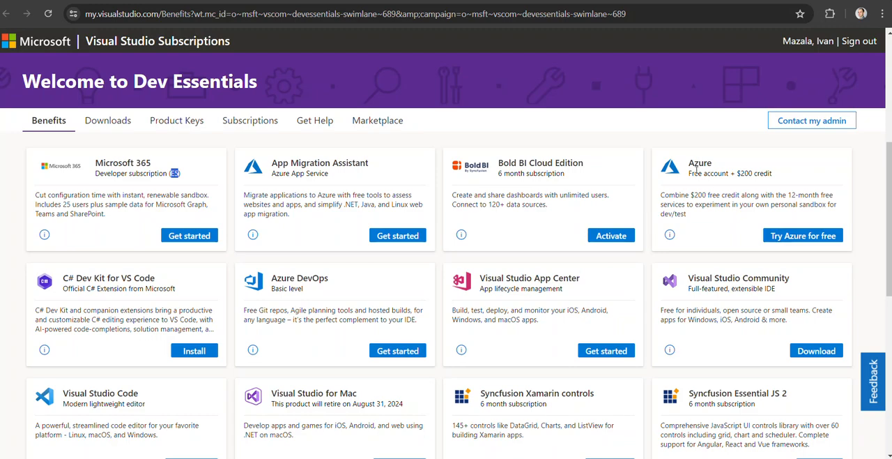
pyautogui.moveTo(719, 173)
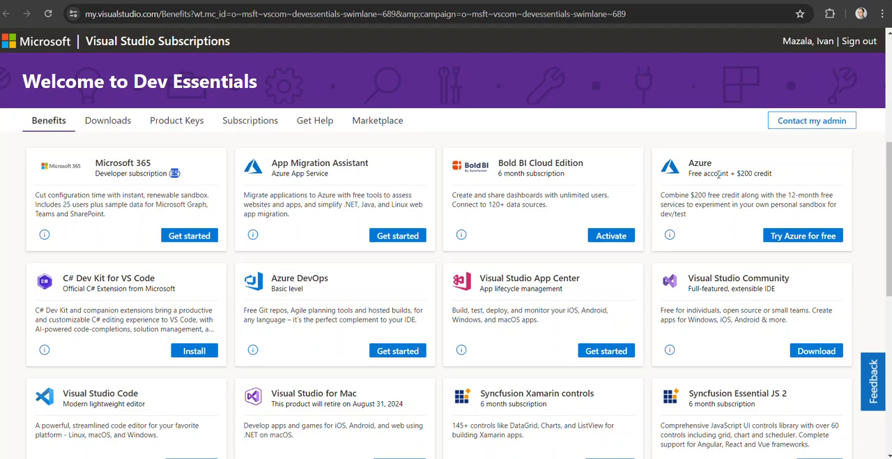
pyautogui.moveTo(708, 183)
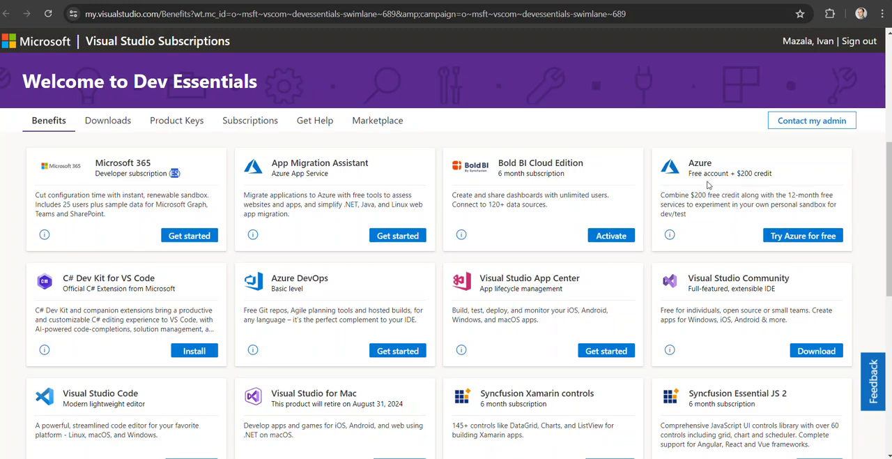
pyautogui.moveTo(695, 173)
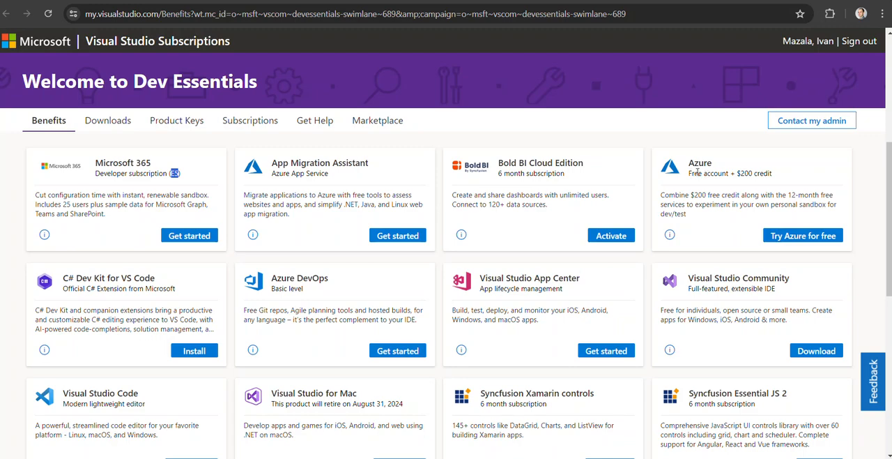
pyautogui.moveTo(701, 182)
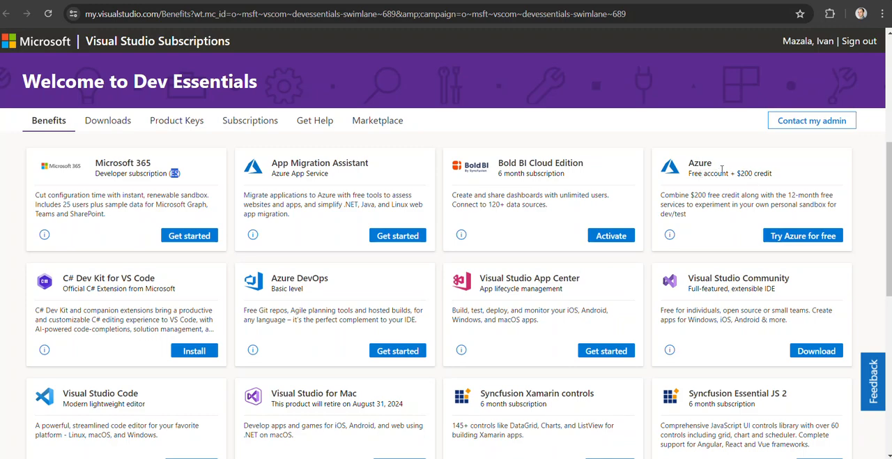
pyautogui.moveTo(697, 173)
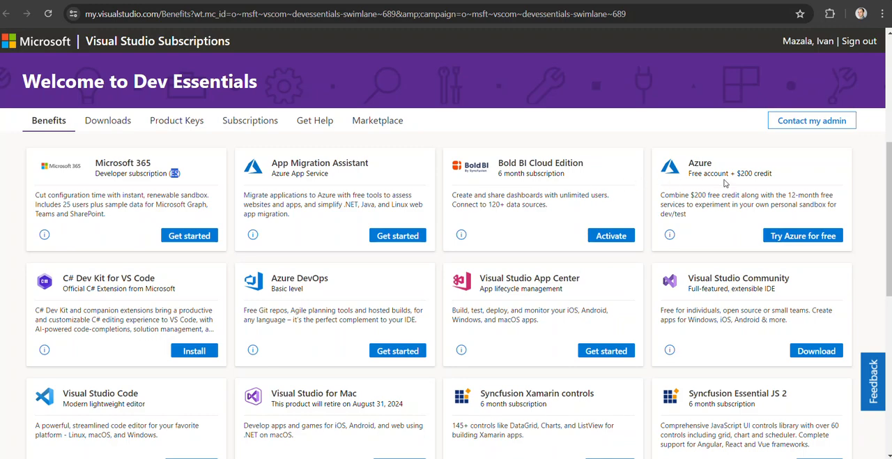
pyautogui.scroll(-3)
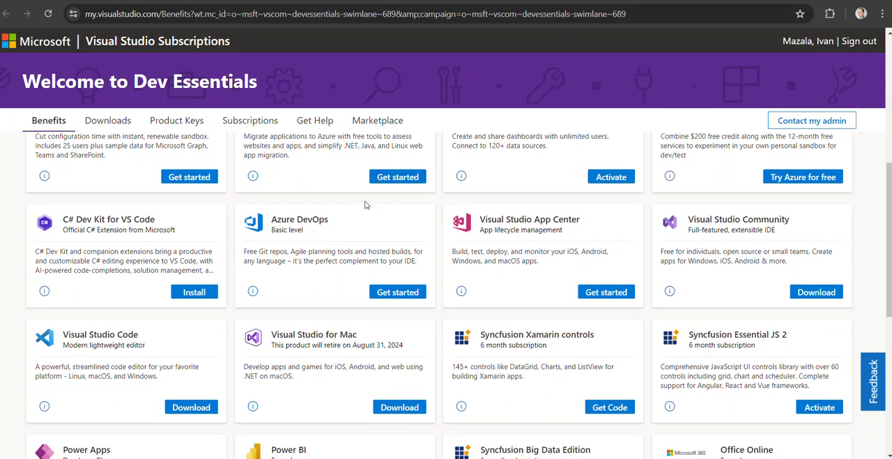
pyautogui.moveTo(270, 222)
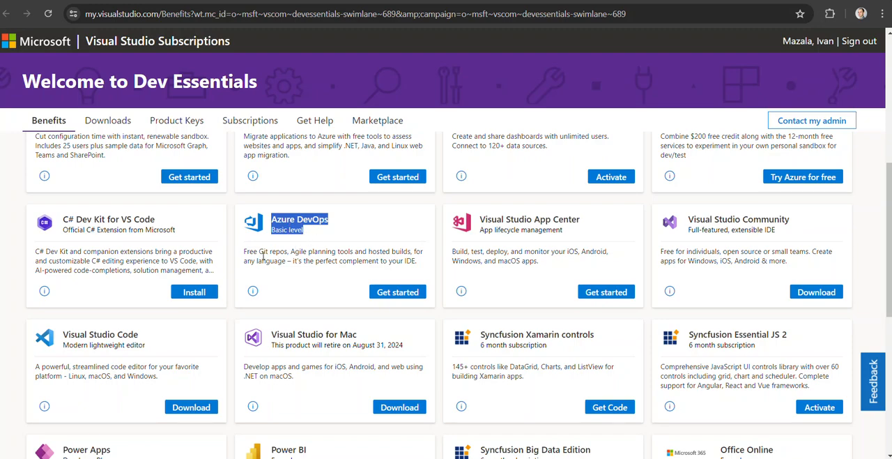
pyautogui.moveTo(280, 251)
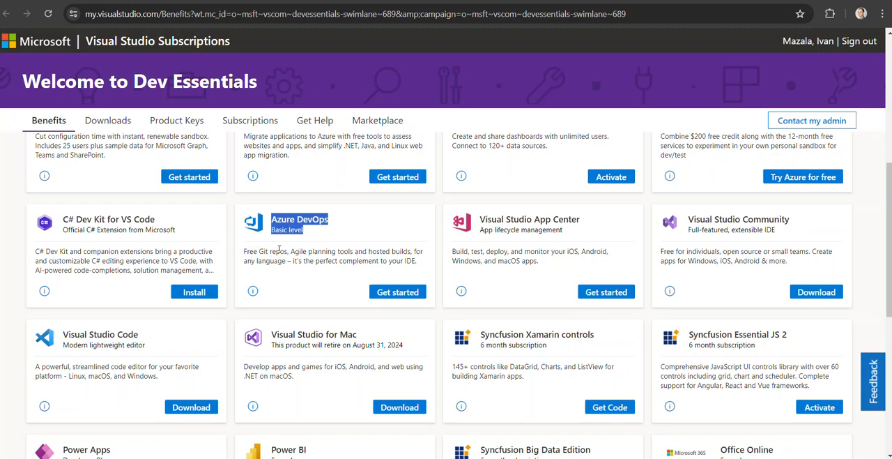
pyautogui.moveTo(305, 239)
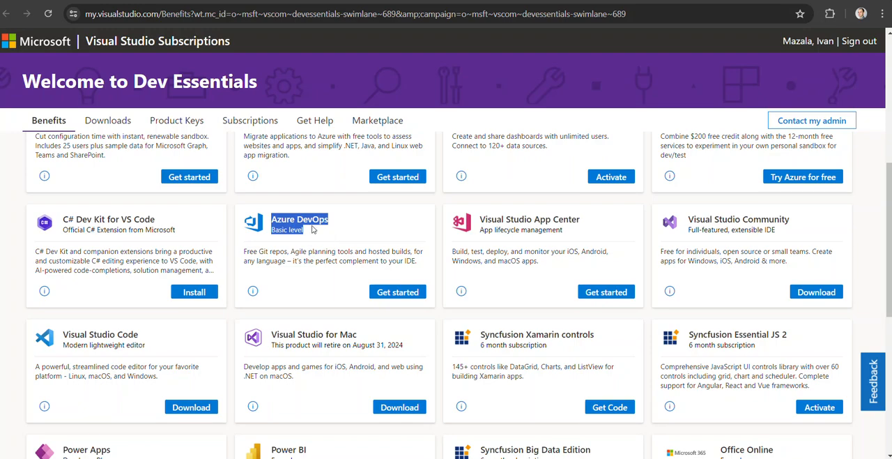
pyautogui.moveTo(333, 225)
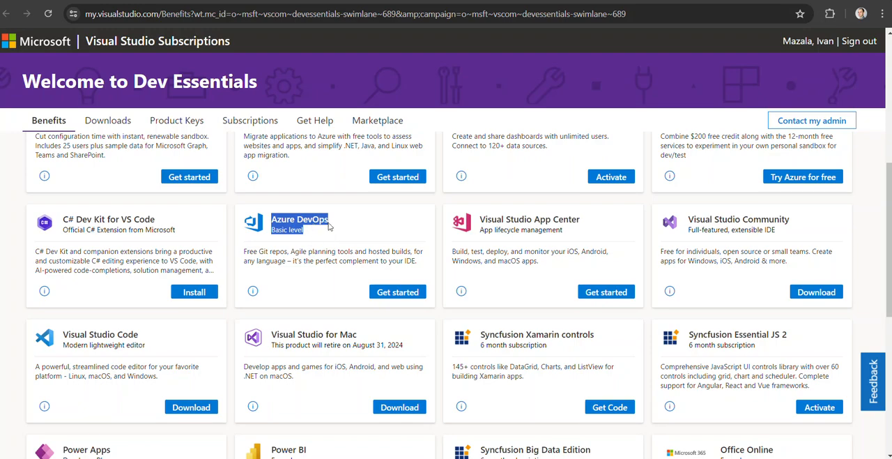
pyautogui.scroll(-3)
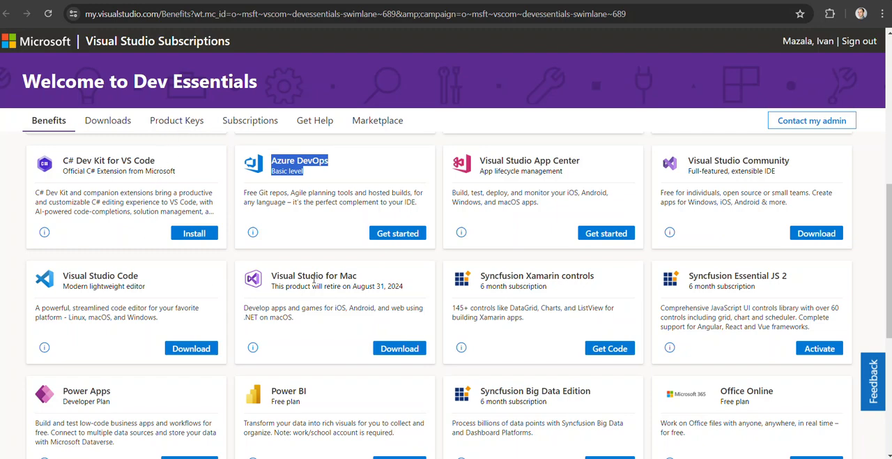
pyautogui.moveTo(116, 286)
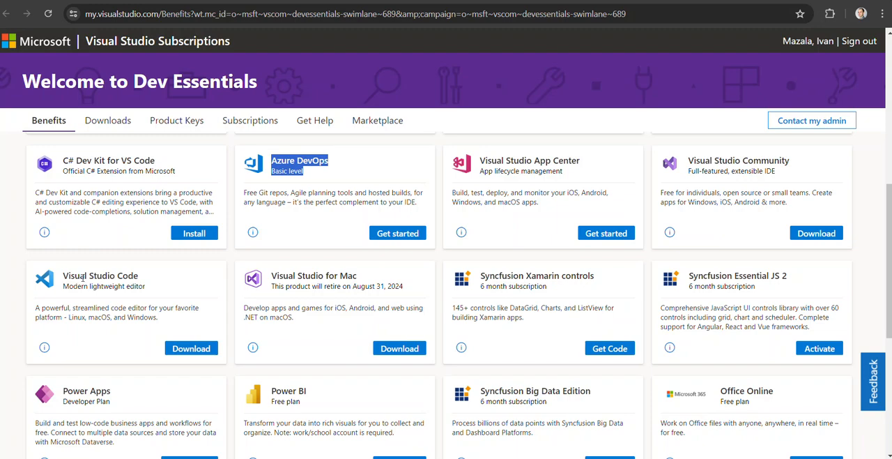
# - Scroll to the final benefit cards, marking the 50 percent certification exam discount, through Microsoft Tech Community
pyautogui.scroll(-3)
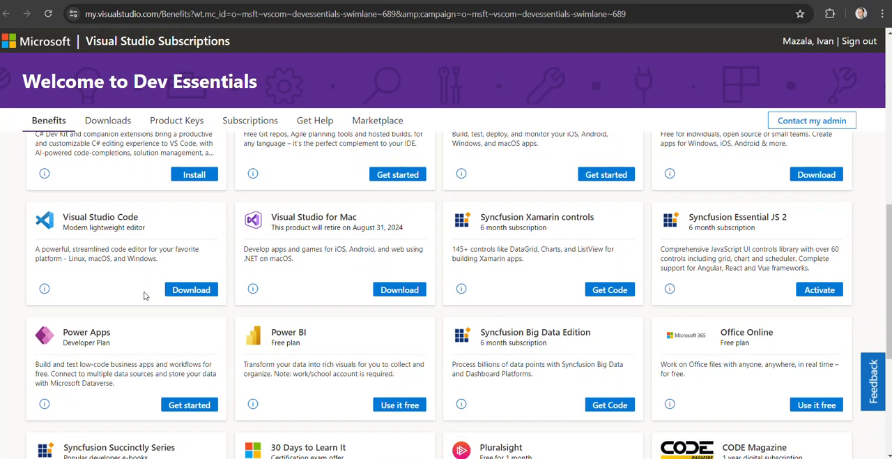
pyautogui.moveTo(85, 331)
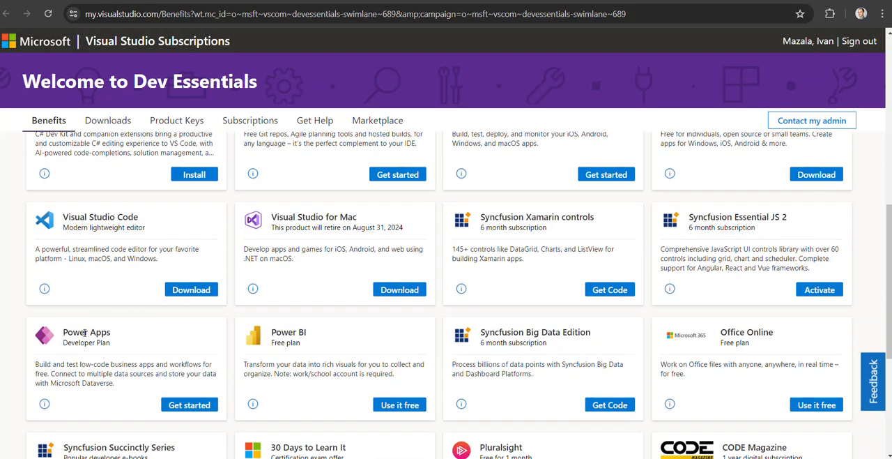
pyautogui.moveTo(87, 342)
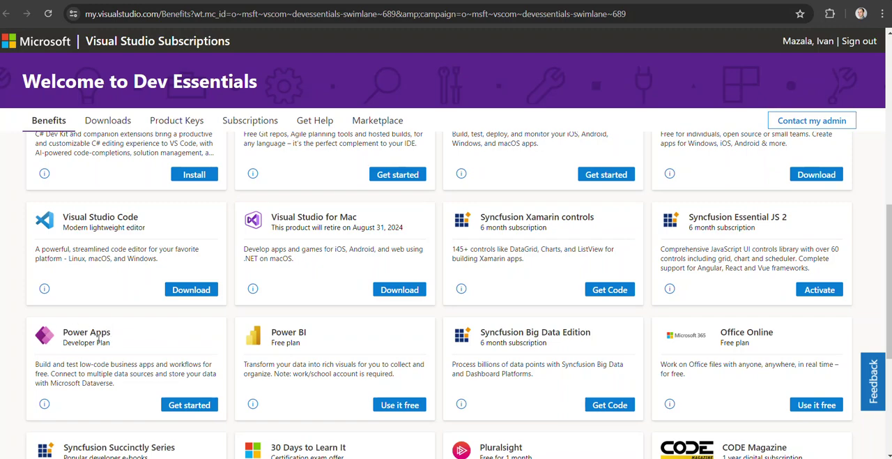
pyautogui.moveTo(317, 342)
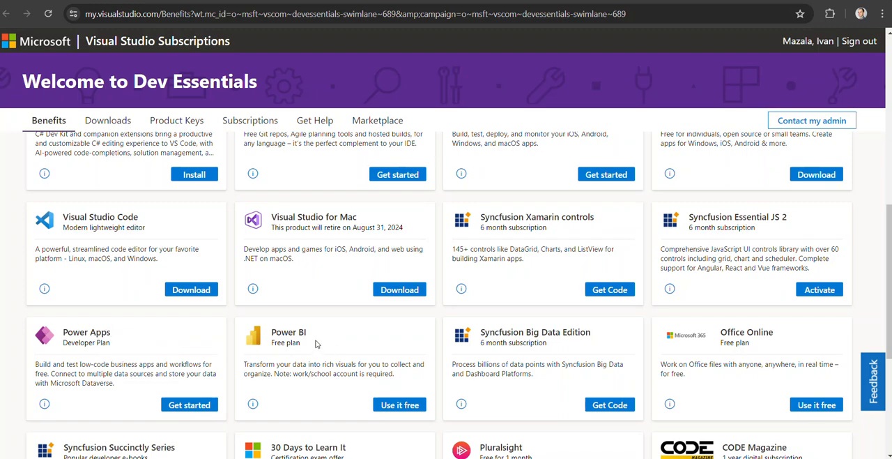
pyautogui.moveTo(294, 342)
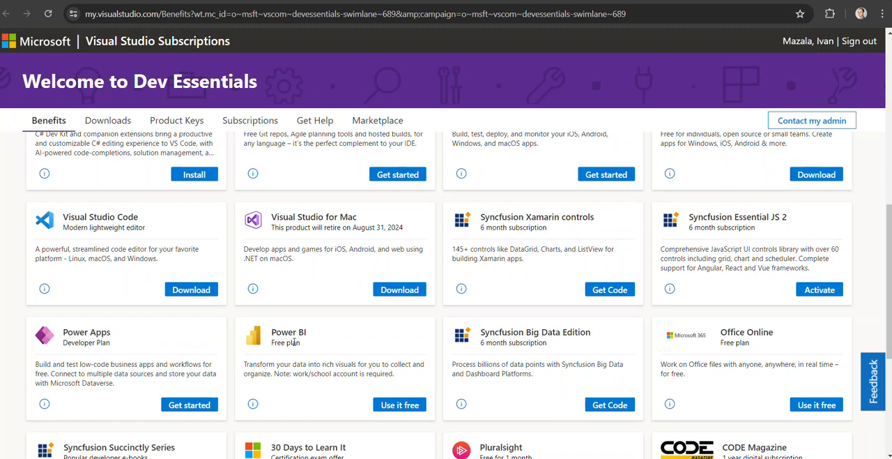
pyautogui.moveTo(319, 346)
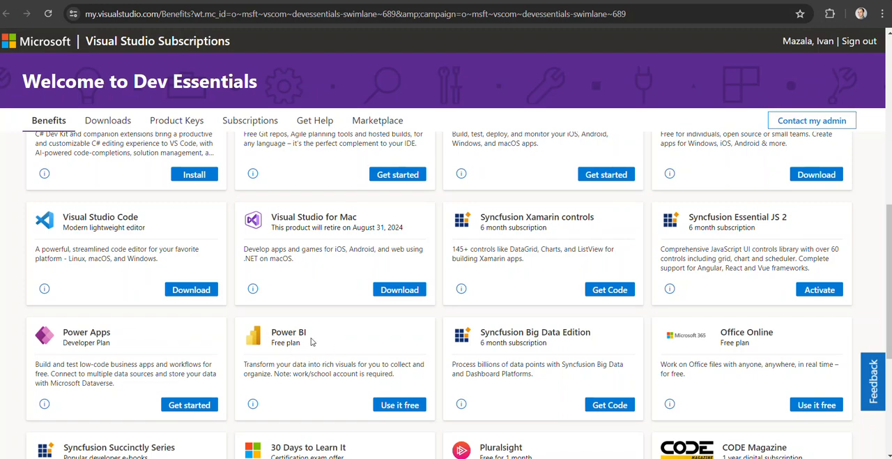
pyautogui.moveTo(307, 342)
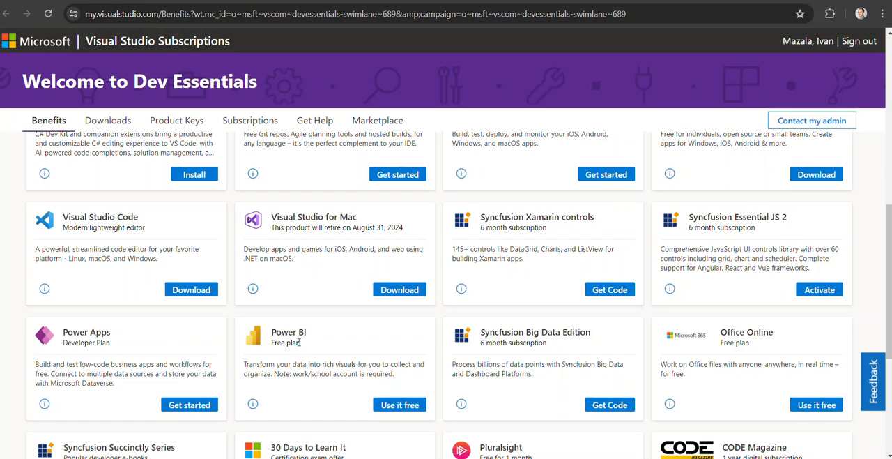
pyautogui.scroll(3)
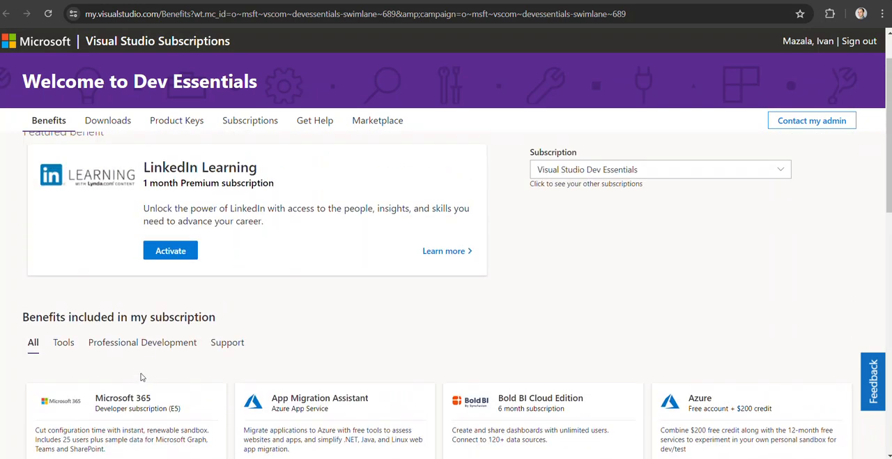
pyautogui.scroll(-3)
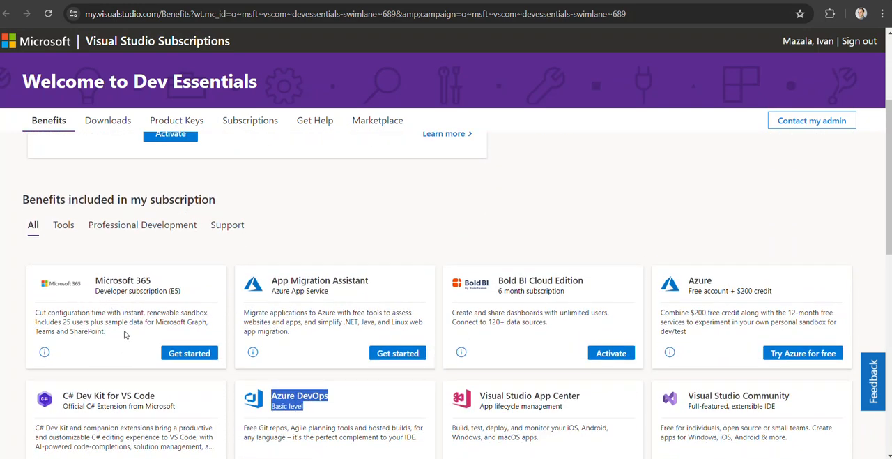
pyautogui.scroll(-3)
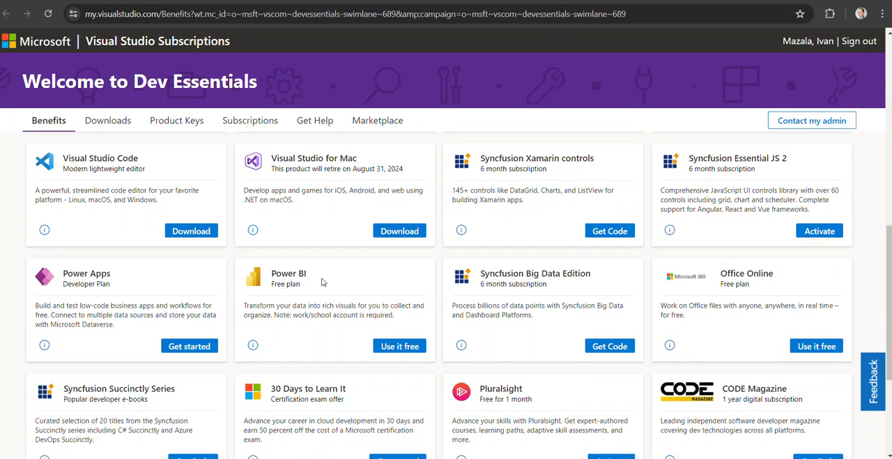
pyautogui.scroll(-3)
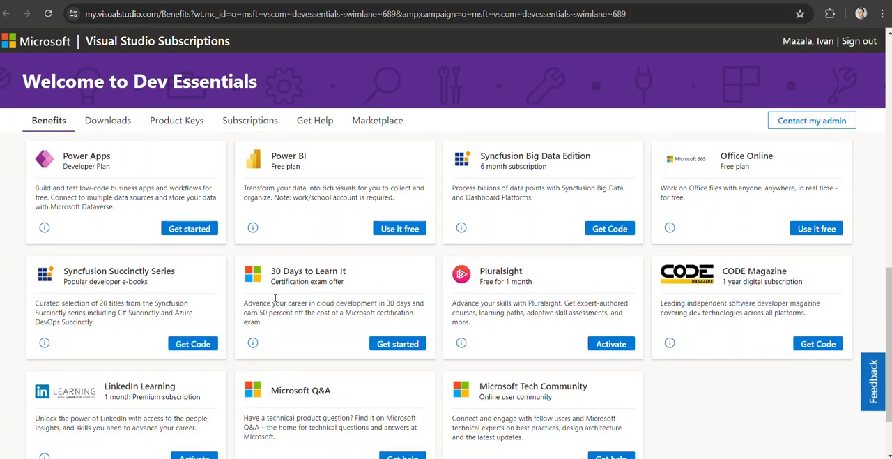
pyautogui.moveTo(261, 311)
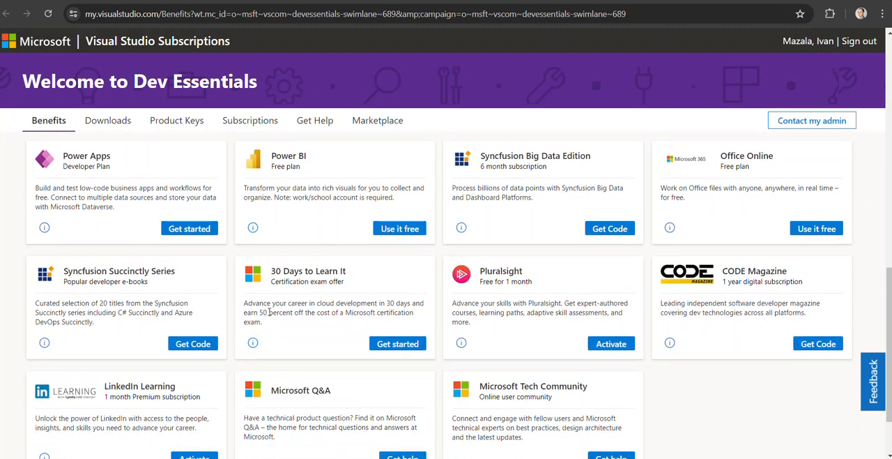
pyautogui.doubleClick(278, 313)
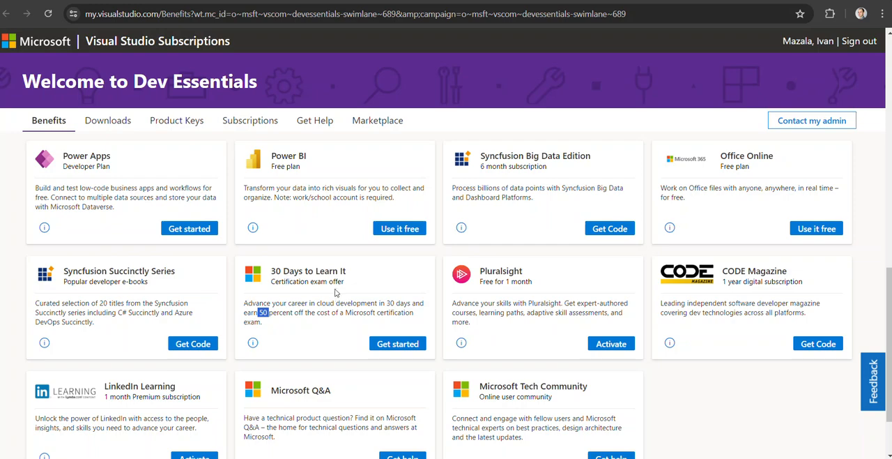
pyautogui.moveTo(536, 284)
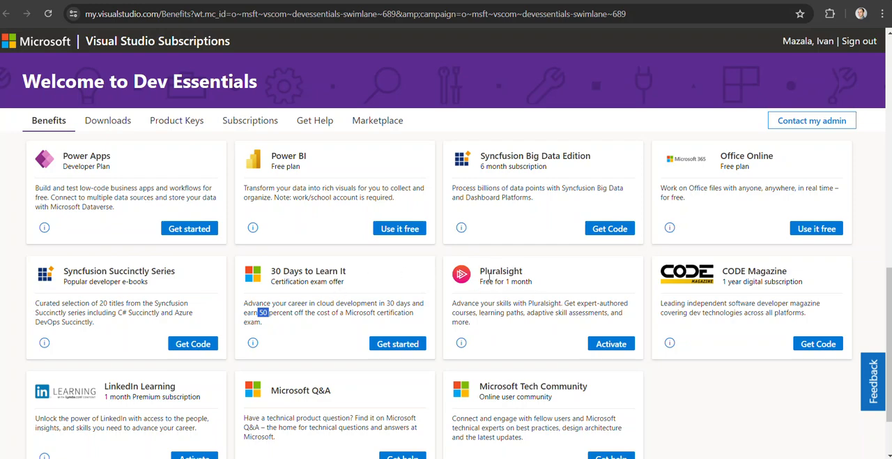
pyautogui.moveTo(509, 295)
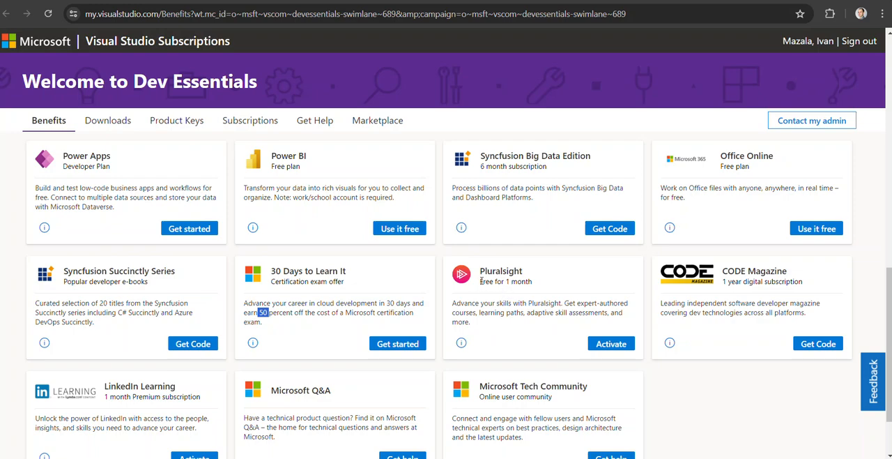
pyautogui.moveTo(481, 281)
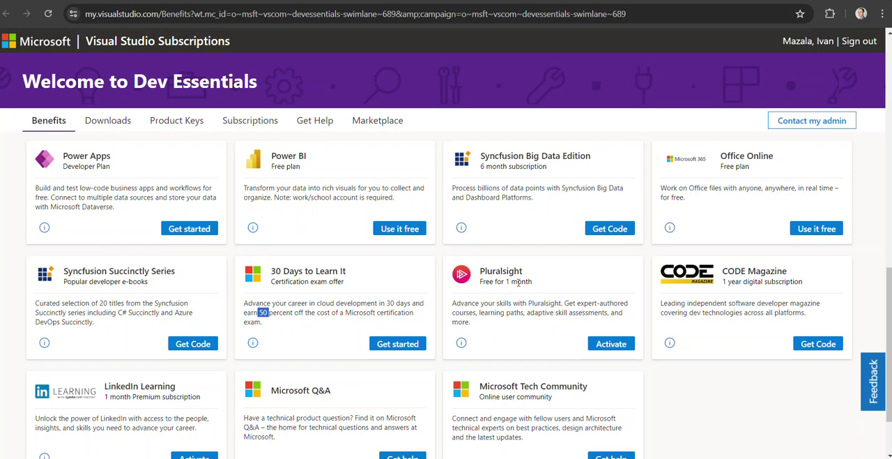
pyautogui.moveTo(522, 283)
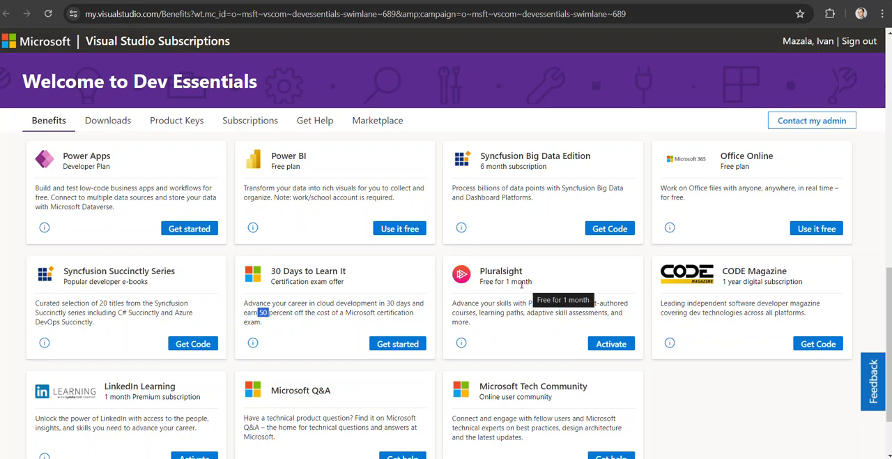
pyautogui.moveTo(492, 271)
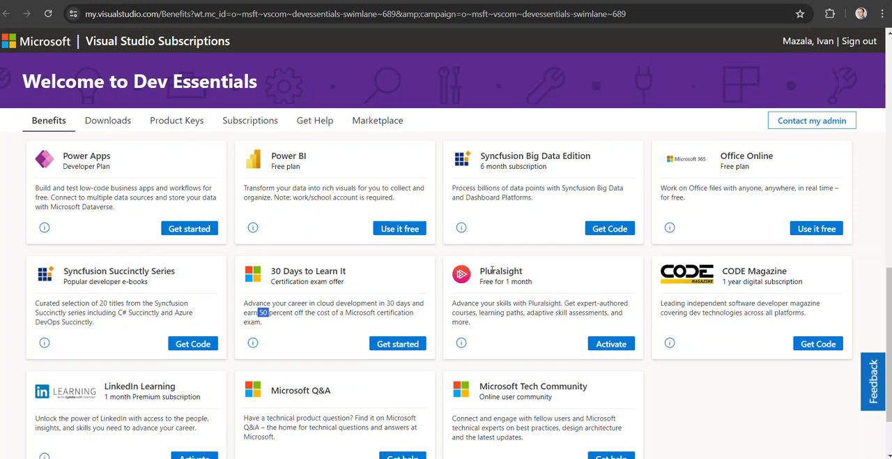
pyautogui.moveTo(507, 283)
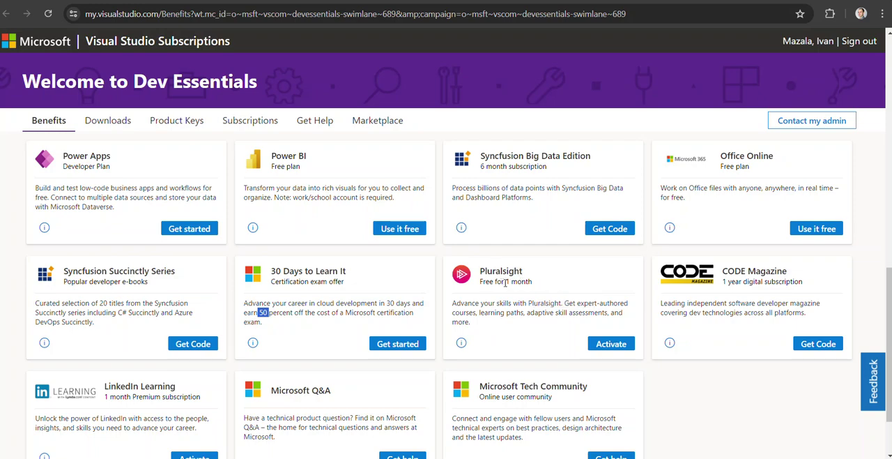
pyautogui.moveTo(497, 292)
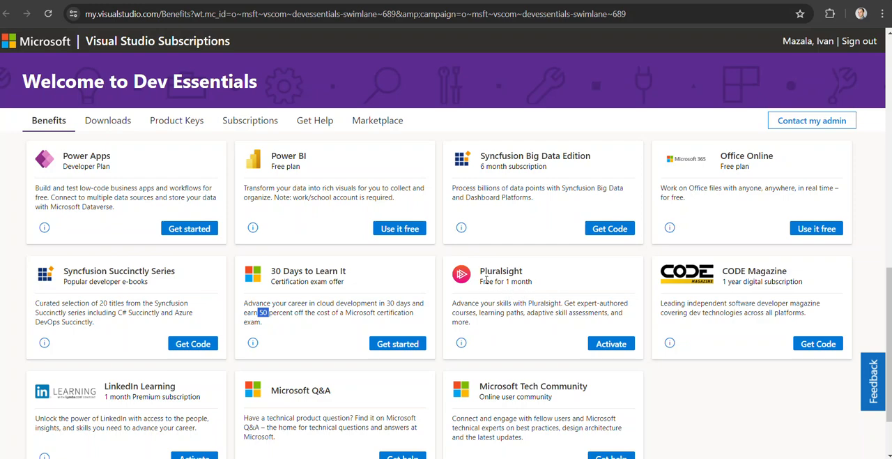
pyautogui.moveTo(667, 300)
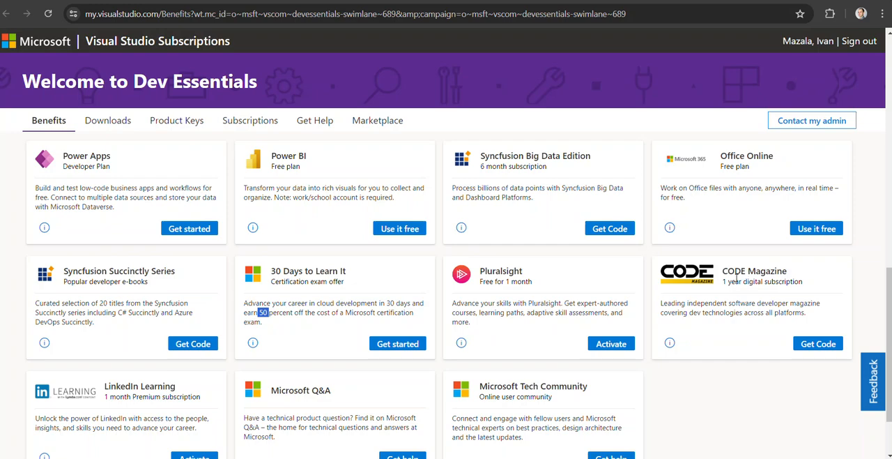
pyautogui.moveTo(711, 306)
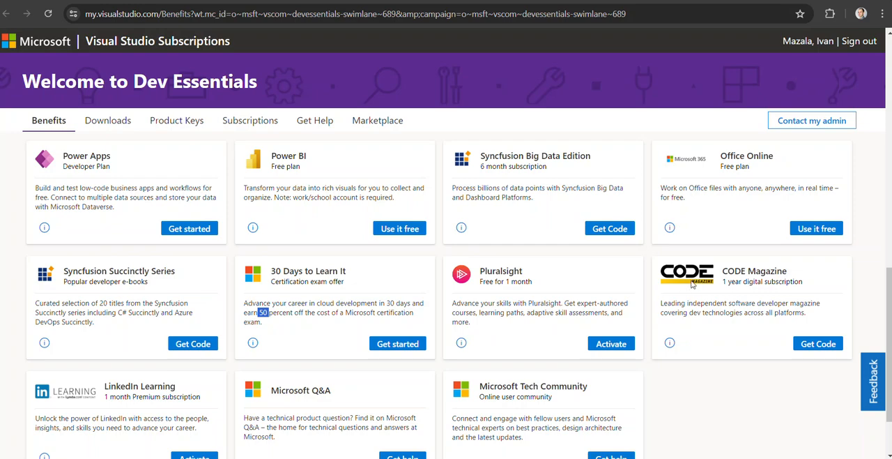
pyautogui.scroll(-3)
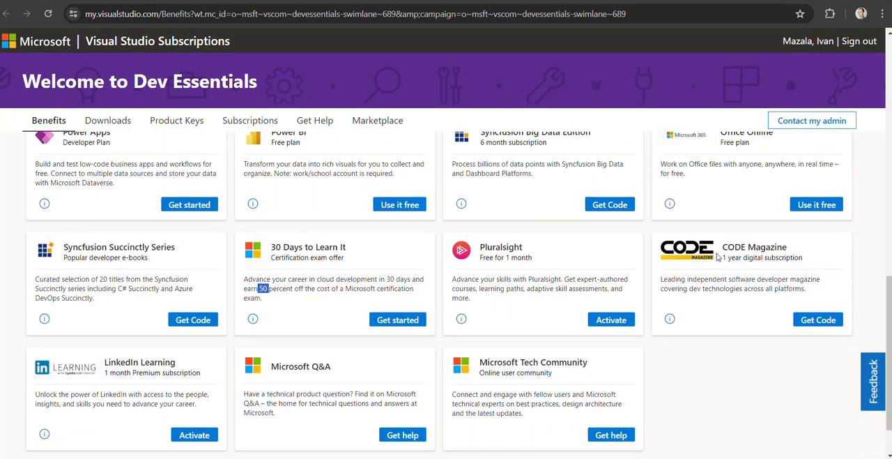
pyautogui.moveTo(710, 264)
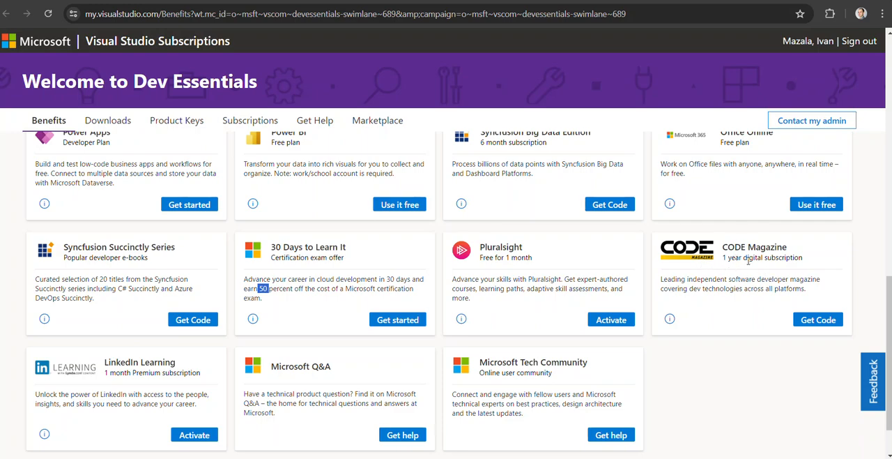
pyautogui.moveTo(730, 273)
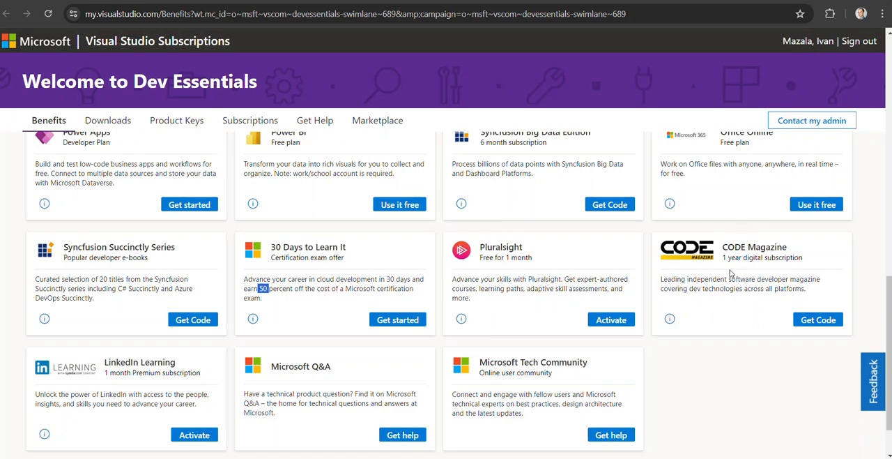
pyautogui.moveTo(730, 273)
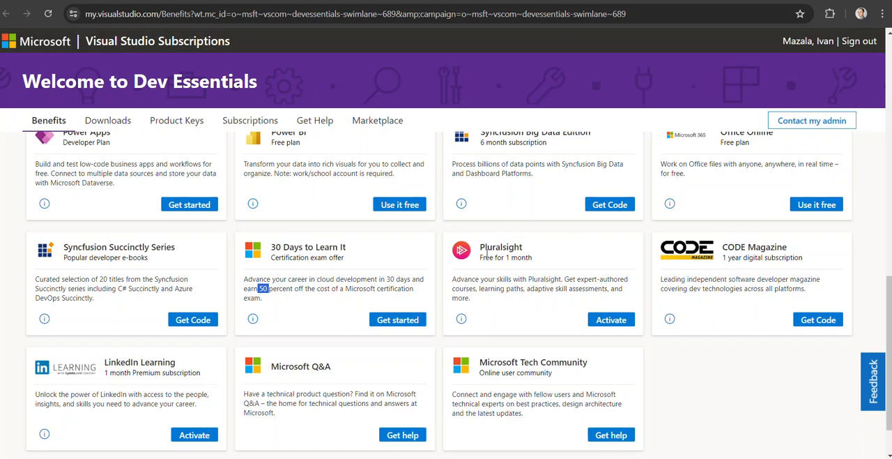
# - Scroll back down the benefits grid through the Power Apps, Pluralsight and CODE Magazine rows
pyautogui.scroll(-3)
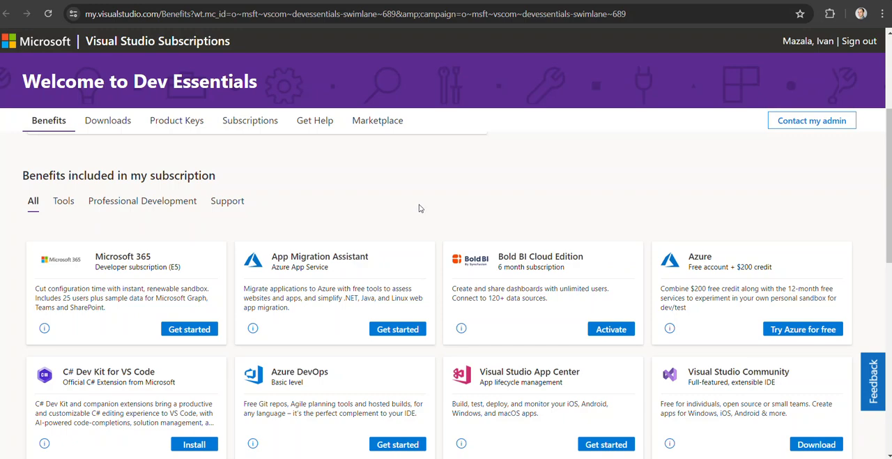
pyautogui.scroll(-3)
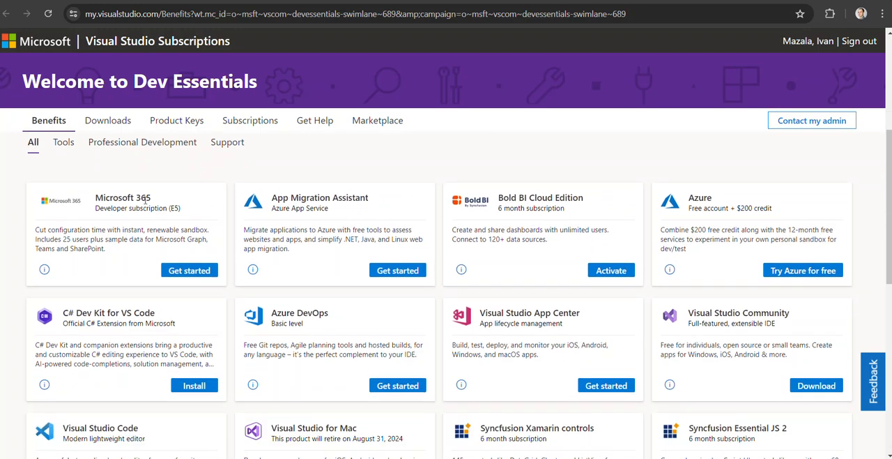
pyautogui.moveTo(133, 216)
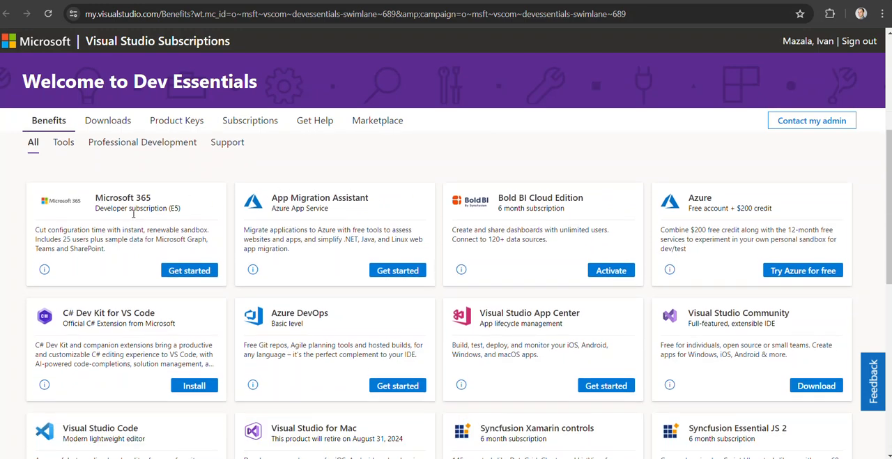
pyautogui.moveTo(161, 208)
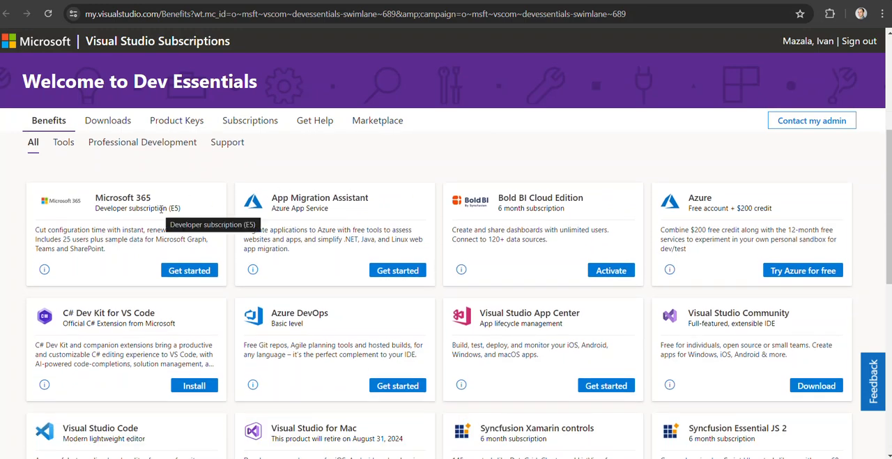
pyautogui.scroll(-3)
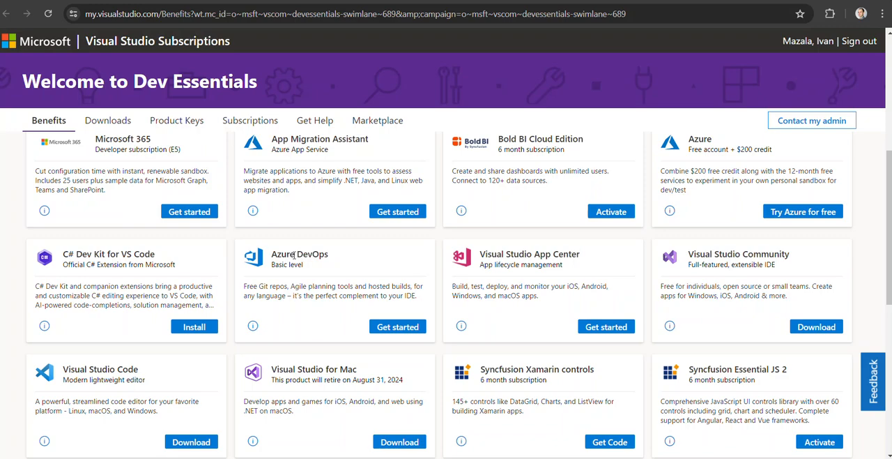
pyautogui.moveTo(289, 273)
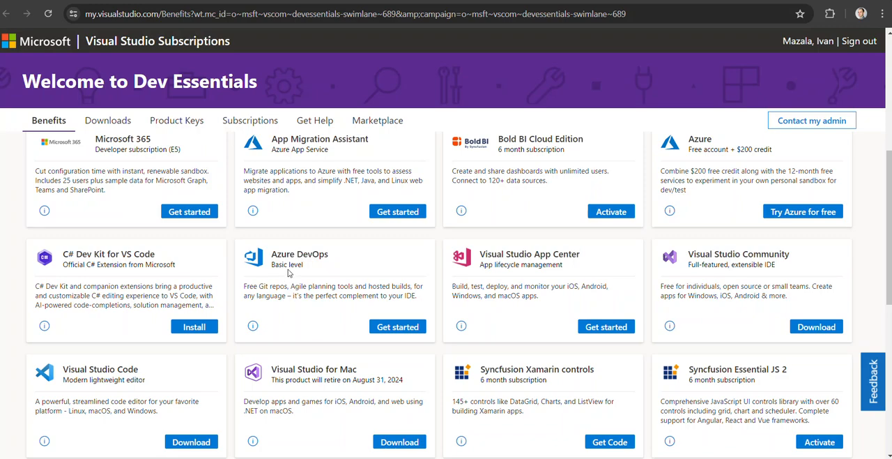
pyautogui.moveTo(274, 264)
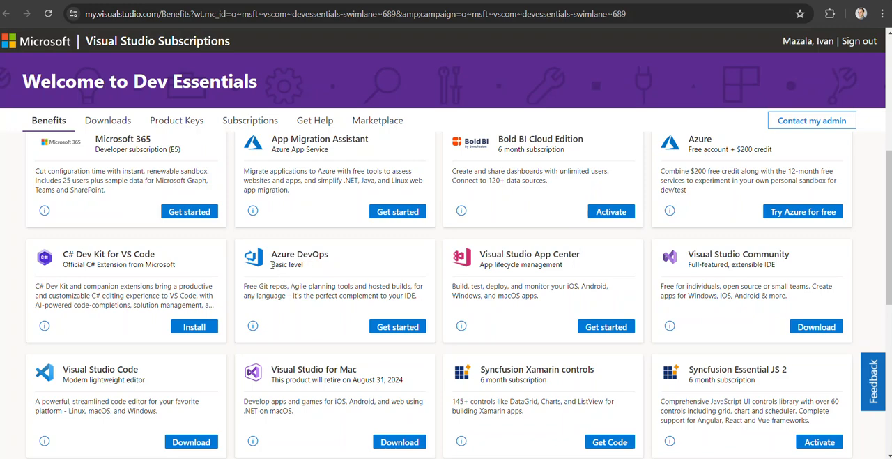
pyautogui.moveTo(324, 272)
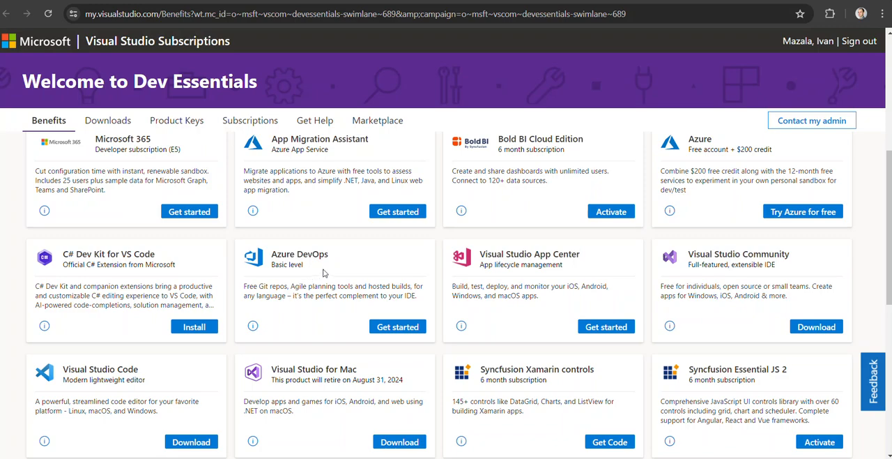
pyautogui.moveTo(346, 279)
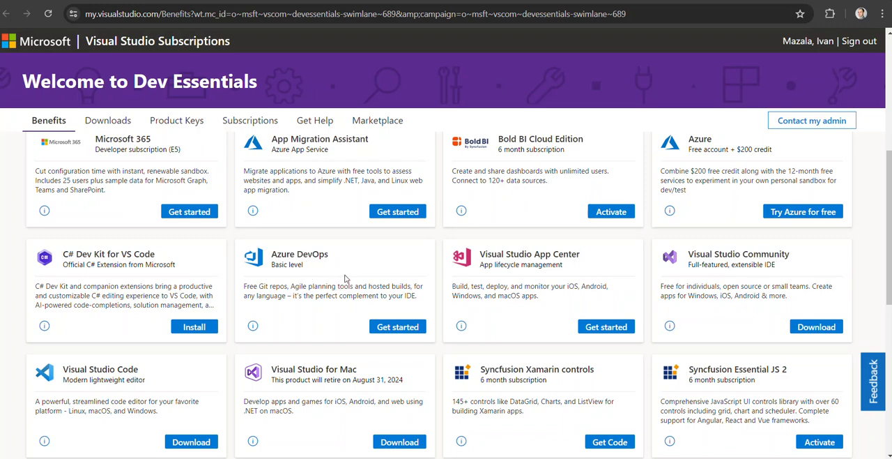
pyautogui.scroll(-3)
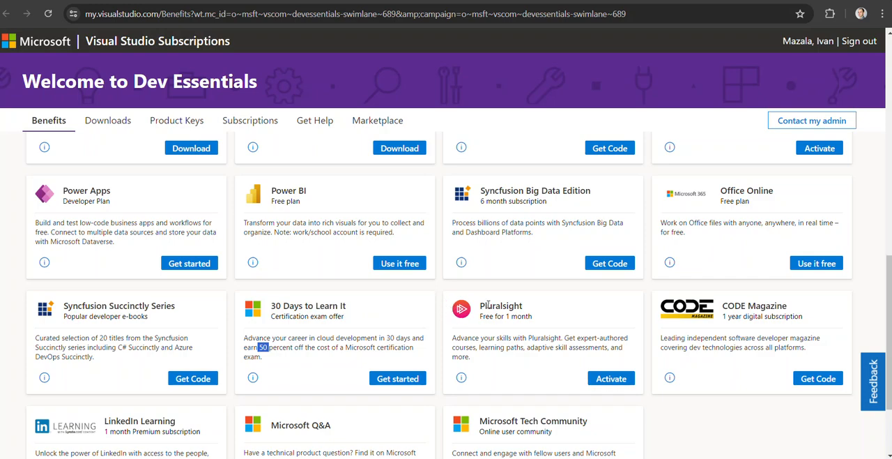
pyautogui.moveTo(491, 333)
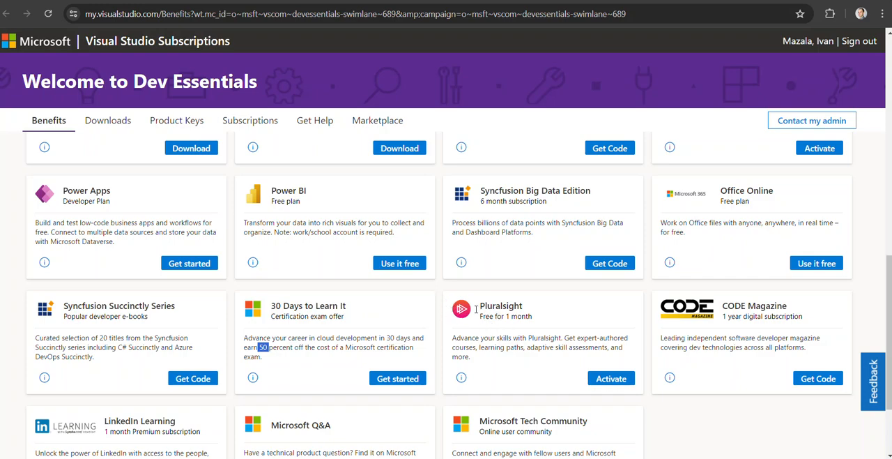
pyautogui.moveTo(479, 306)
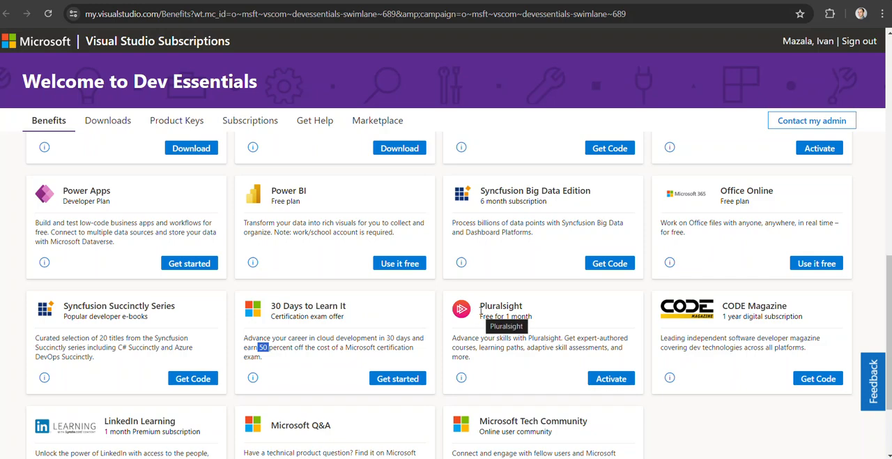
pyautogui.moveTo(458, 320)
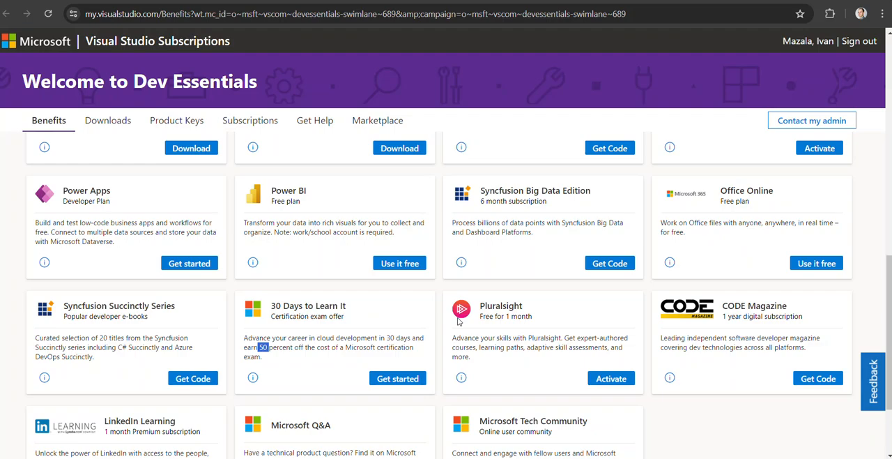
# - Scroll to the top of the Dev Essentials page with the featured LinkedIn Learning offer
pyautogui.scroll(-3)
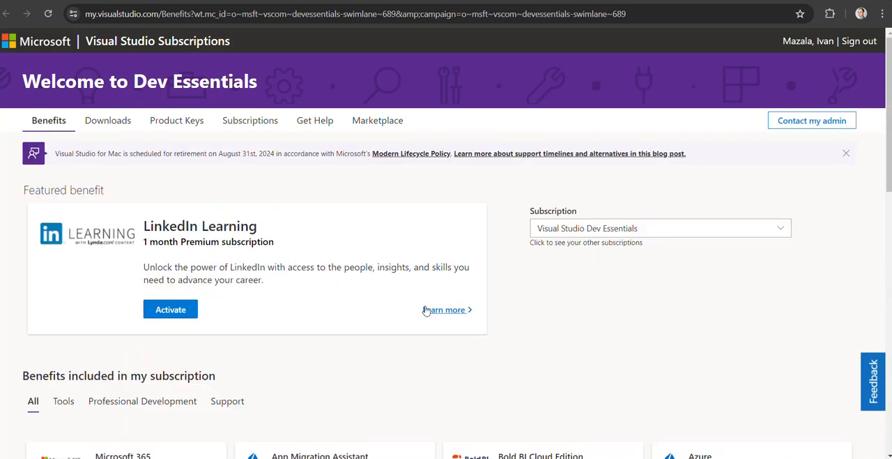
pyautogui.moveTo(140, 81)
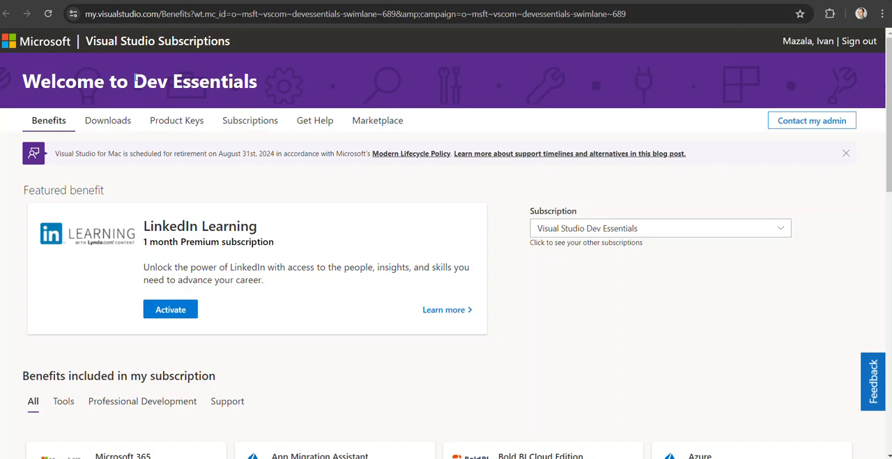
pyautogui.moveTo(209, 81)
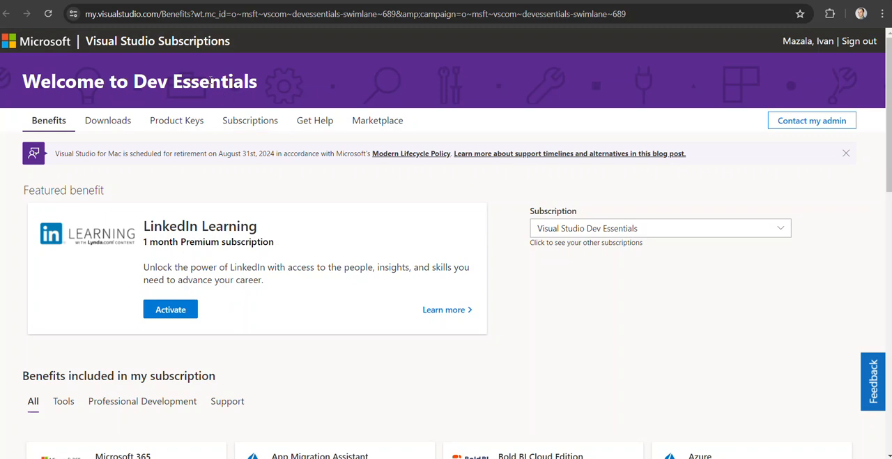
pyautogui.moveTo(157, 129)
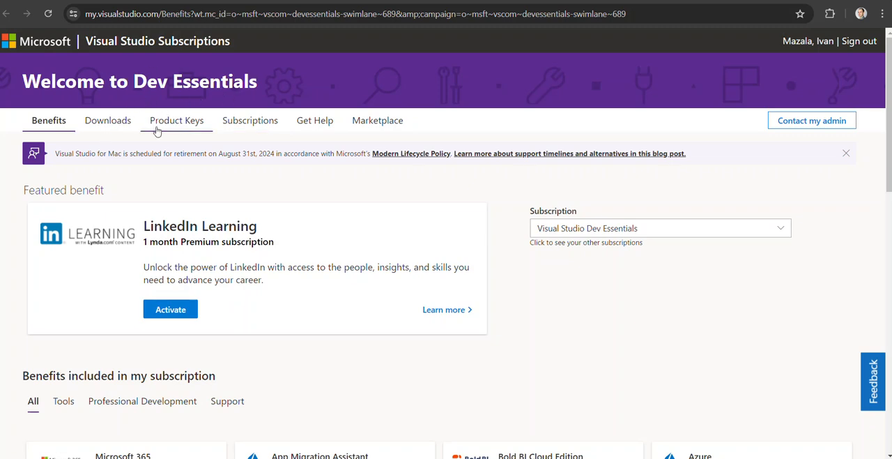
# - Switch to the Product Keys page from the top navigation bar
pyautogui.click(176, 120)
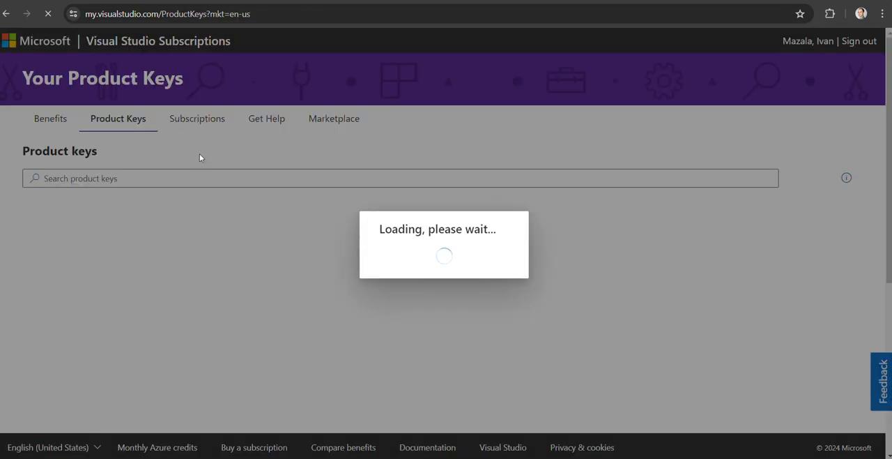
pyautogui.moveTo(167, 200)
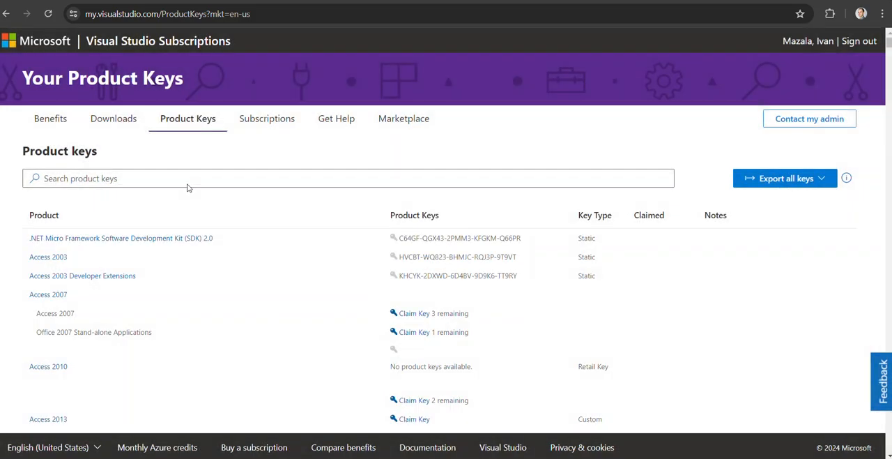
pyautogui.moveTo(173, 182)
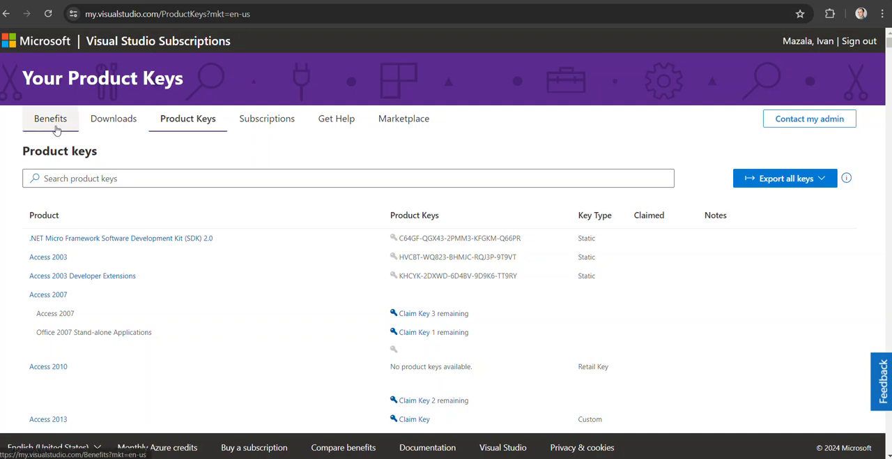
pyautogui.moveTo(50, 120)
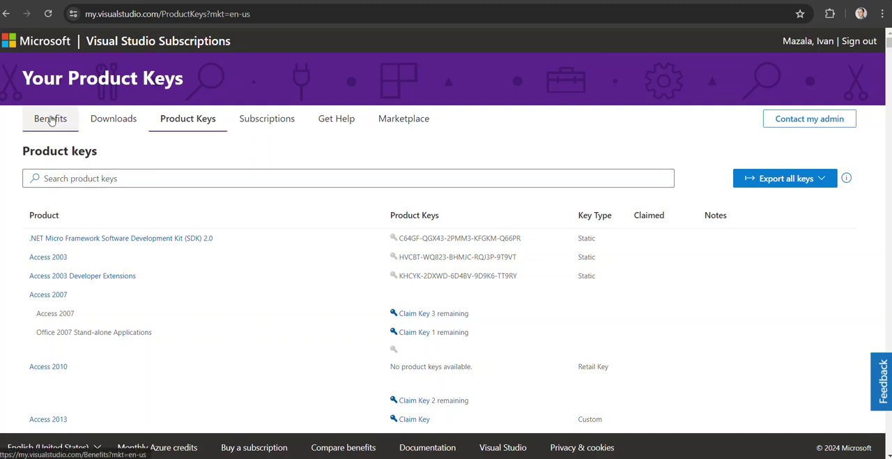
# - Return to the Benefits tab and scroll through the cards to the featured LinkedIn Learning section
pyautogui.click(49, 118)
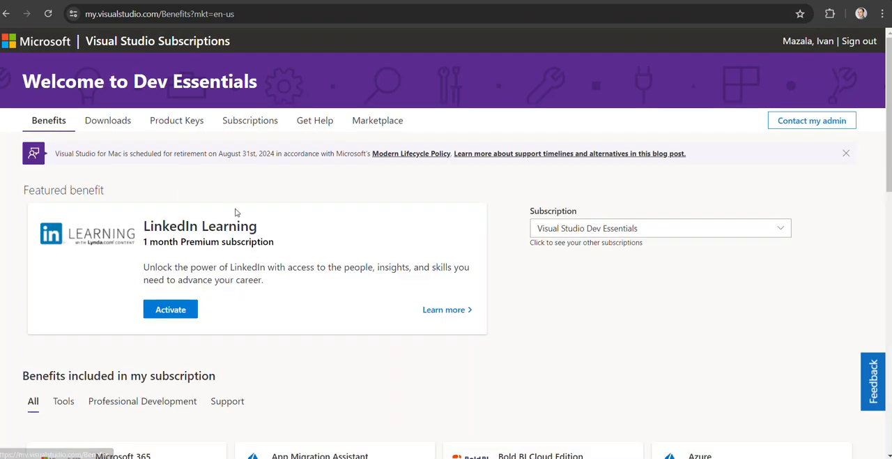
pyautogui.scroll(-3)
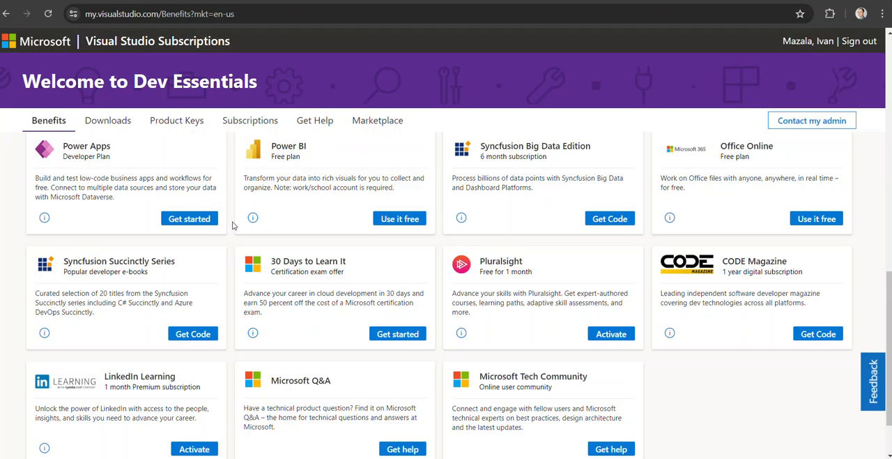
pyautogui.scroll(3)
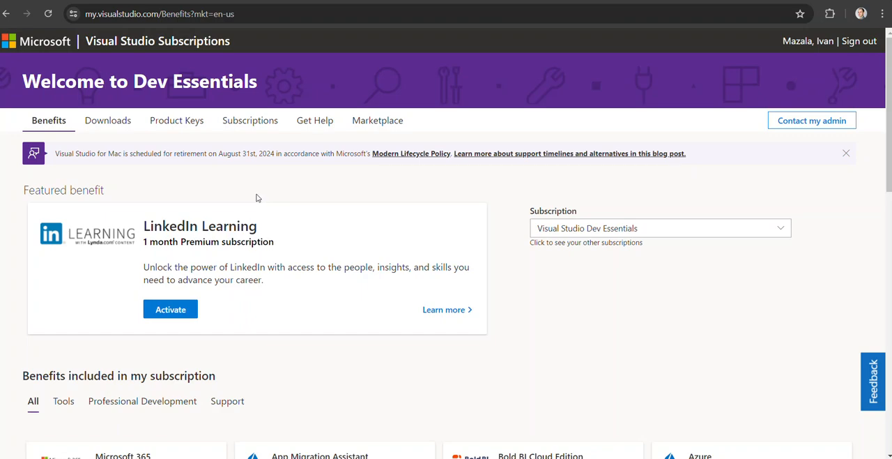
pyautogui.scroll(-3)
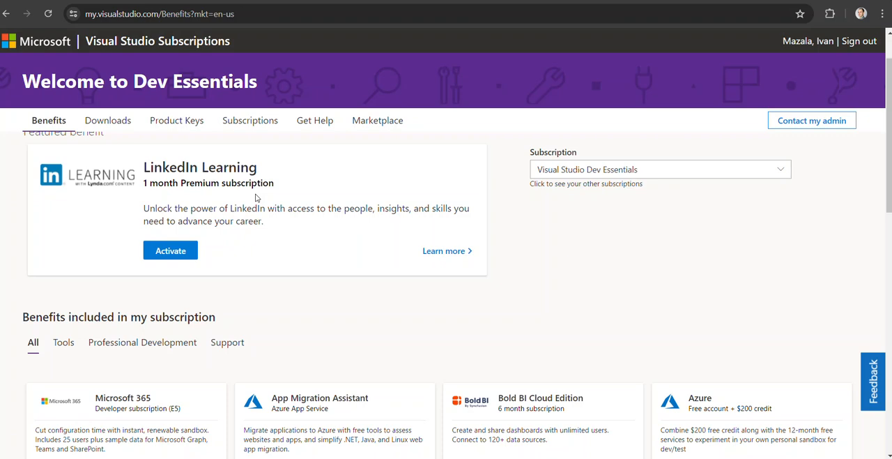